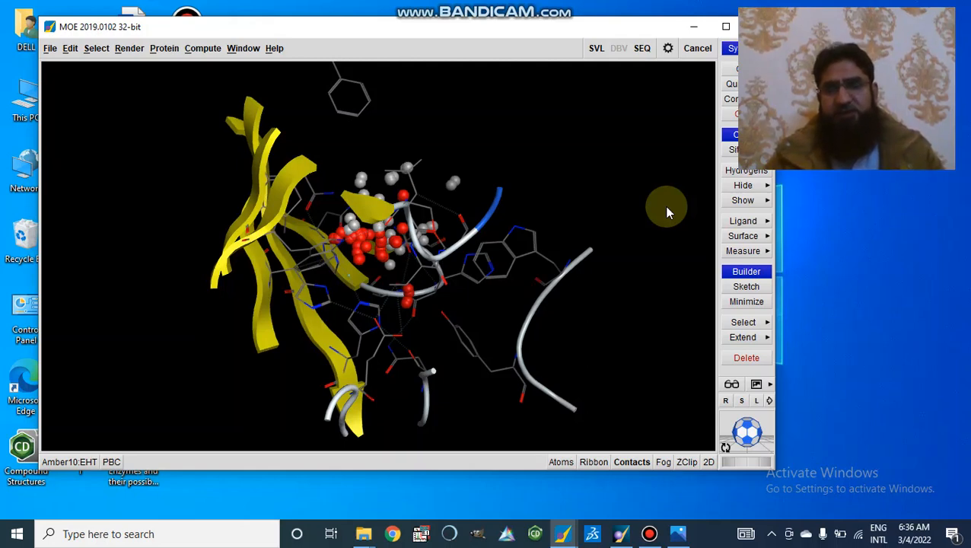
pyautogui.moveTo(552, 225)
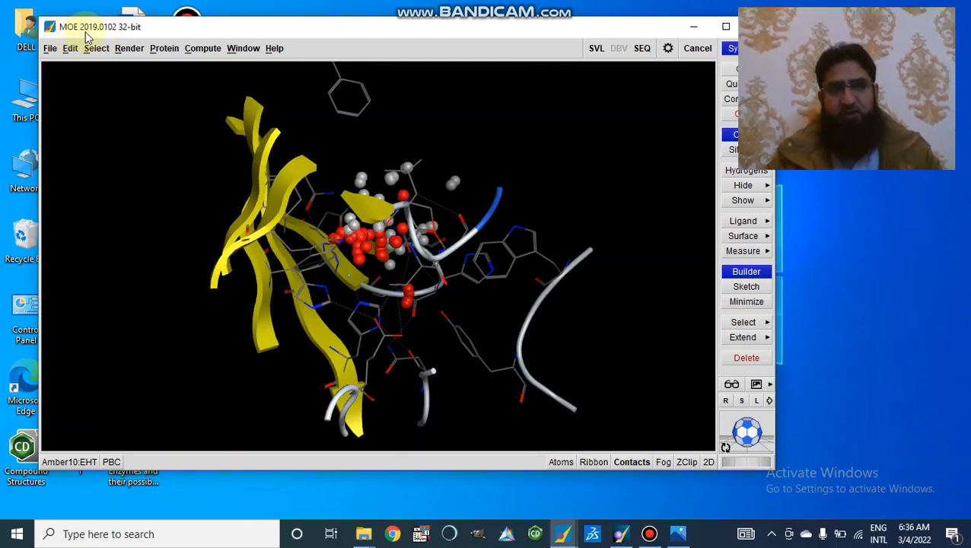
pyautogui.moveTo(162, 87)
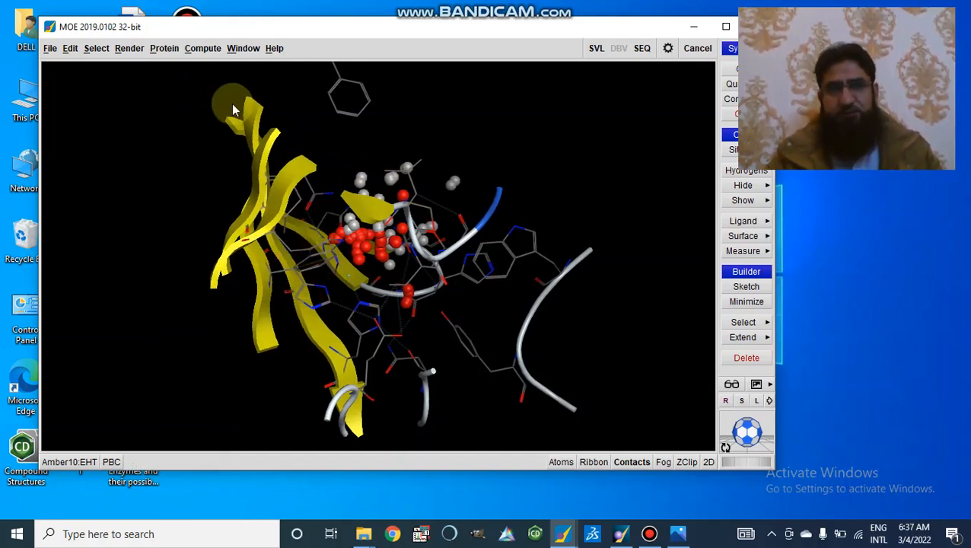
# Bring up the Dock panel via Compute with the site set to Ligand Atoms
pyautogui.click(201, 47)
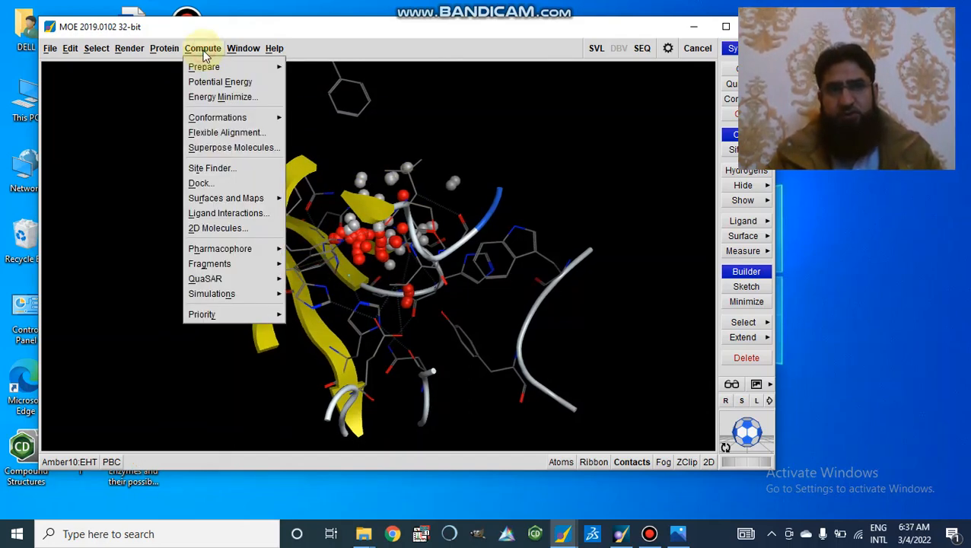
pyautogui.click(204, 188)
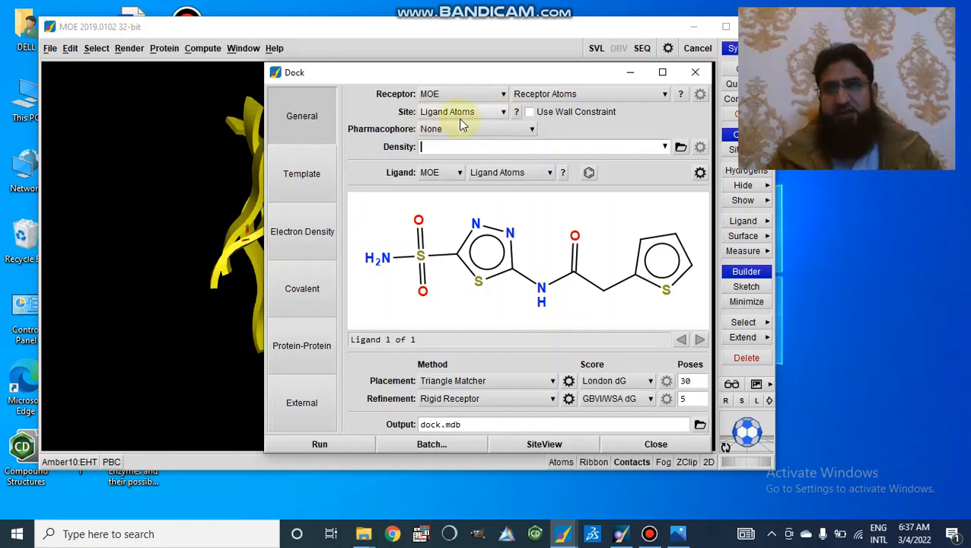
pyautogui.moveTo(402, 179)
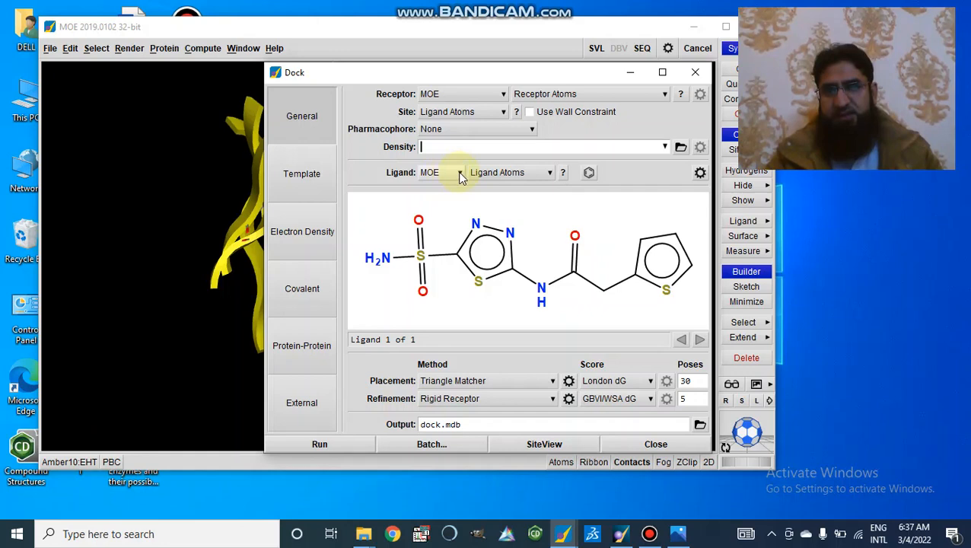
# Switch the ligand source to MDB File and browse into Desktop > Dock for comp.mdb
pyautogui.click(445, 172)
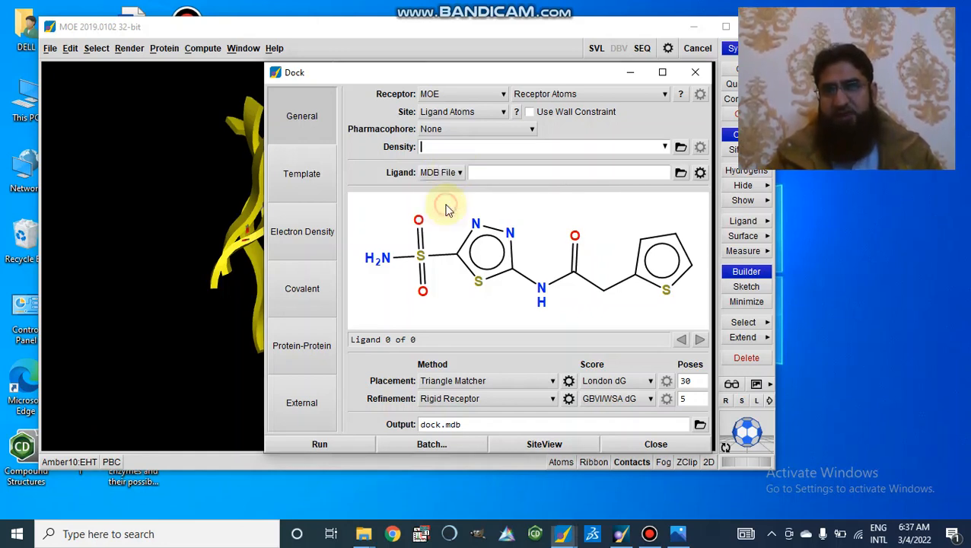
pyautogui.click(681, 173)
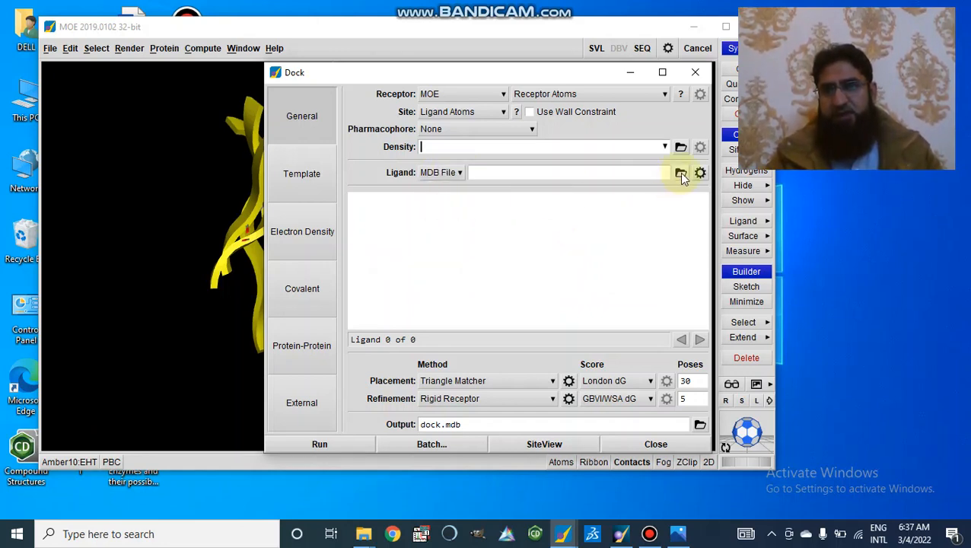
pyautogui.click(680, 173)
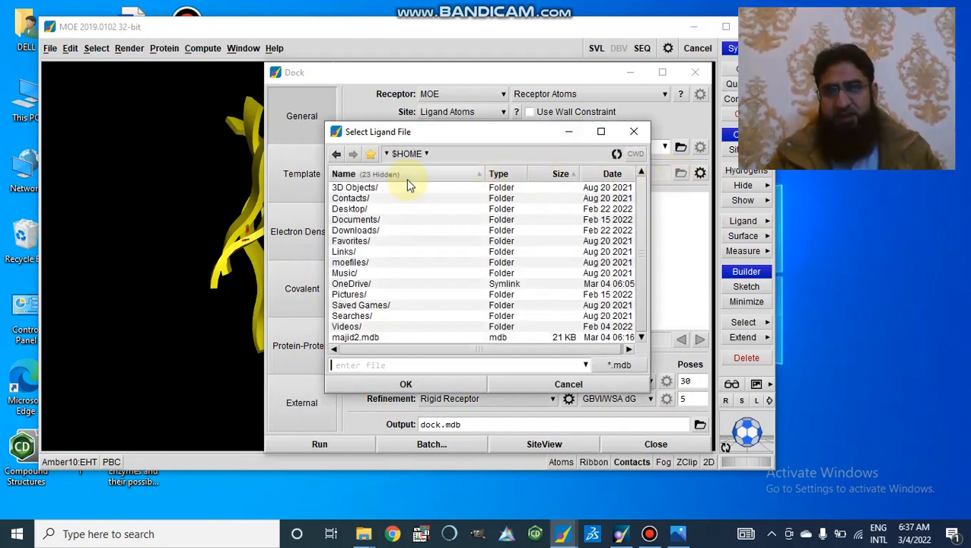
pyautogui.moveTo(356, 219)
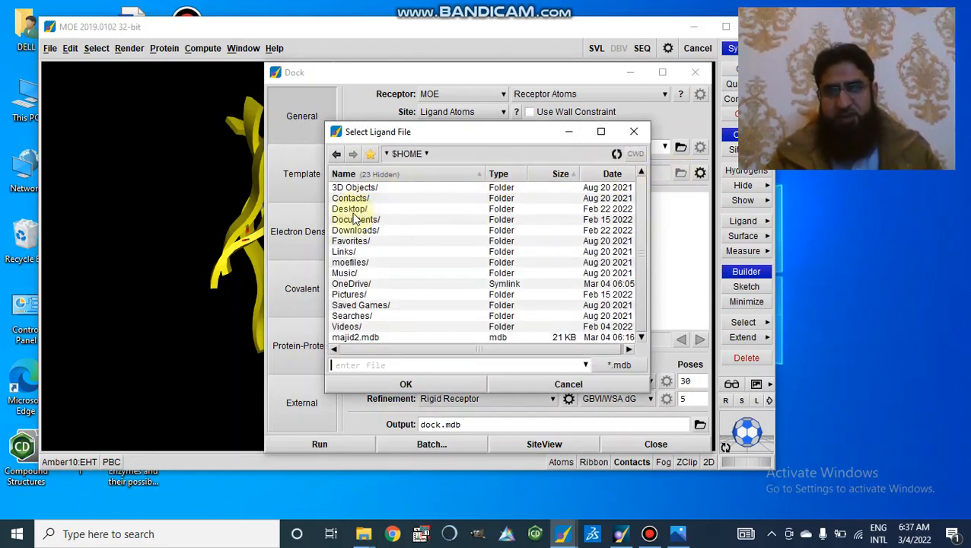
pyautogui.doubleClick(350, 209)
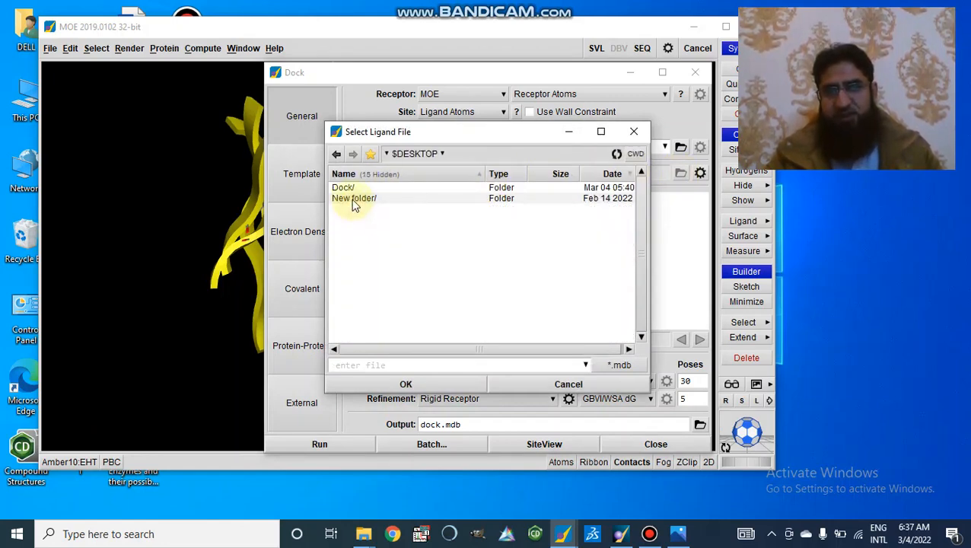
pyautogui.doubleClick(342, 187)
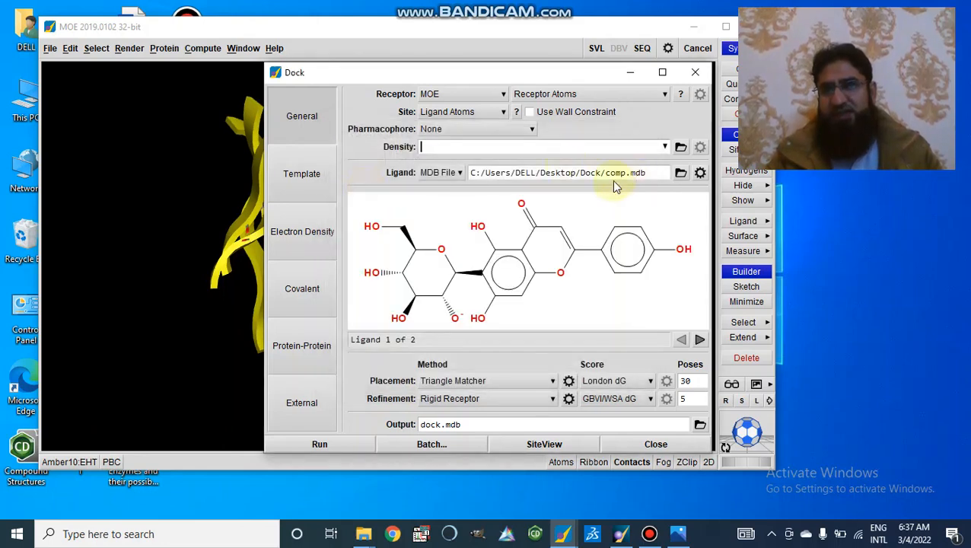
pyautogui.moveTo(535, 186)
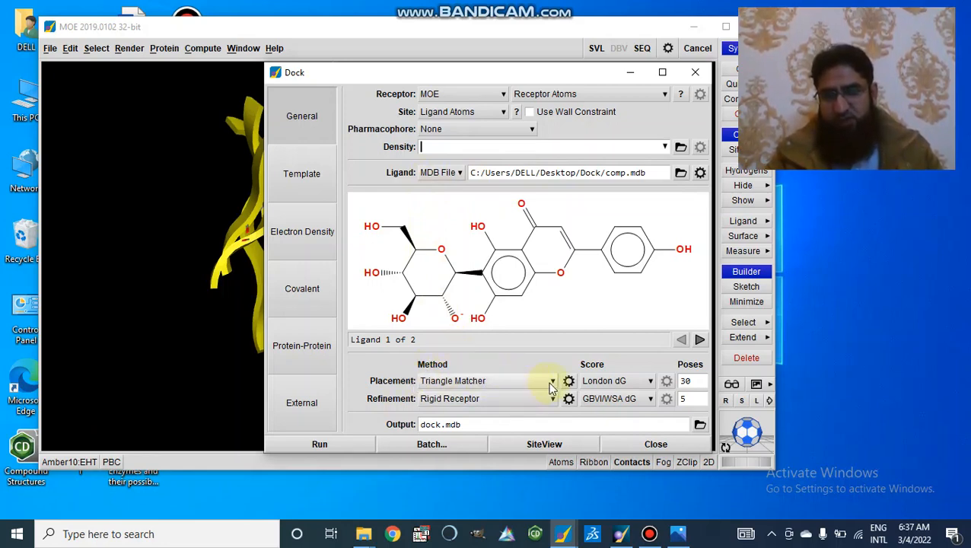
pyautogui.moveTo(552, 384)
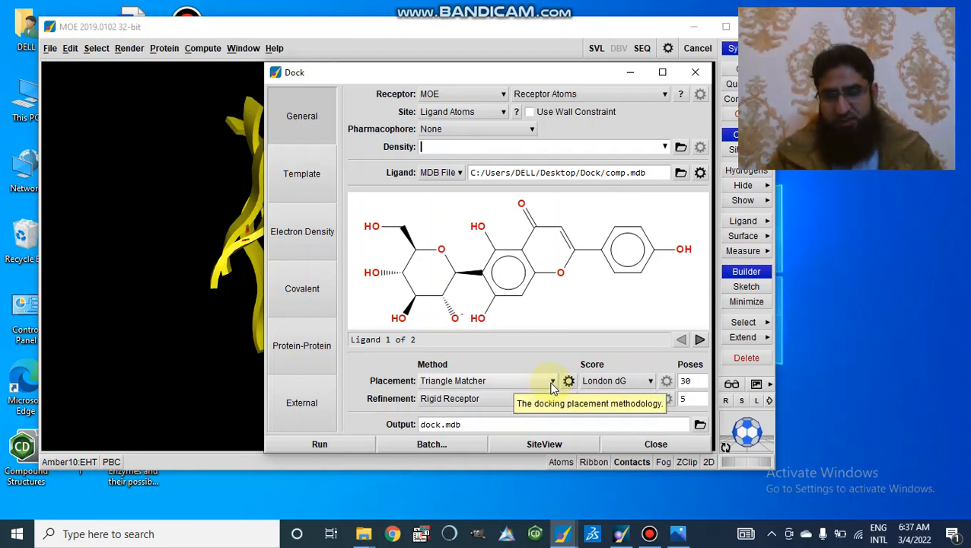
pyautogui.click(552, 380)
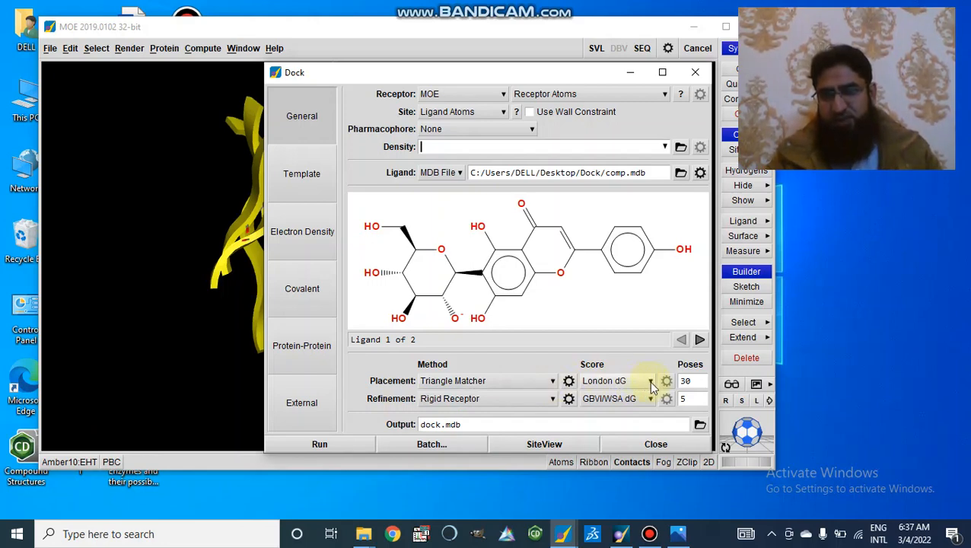
pyautogui.moveTo(487, 389)
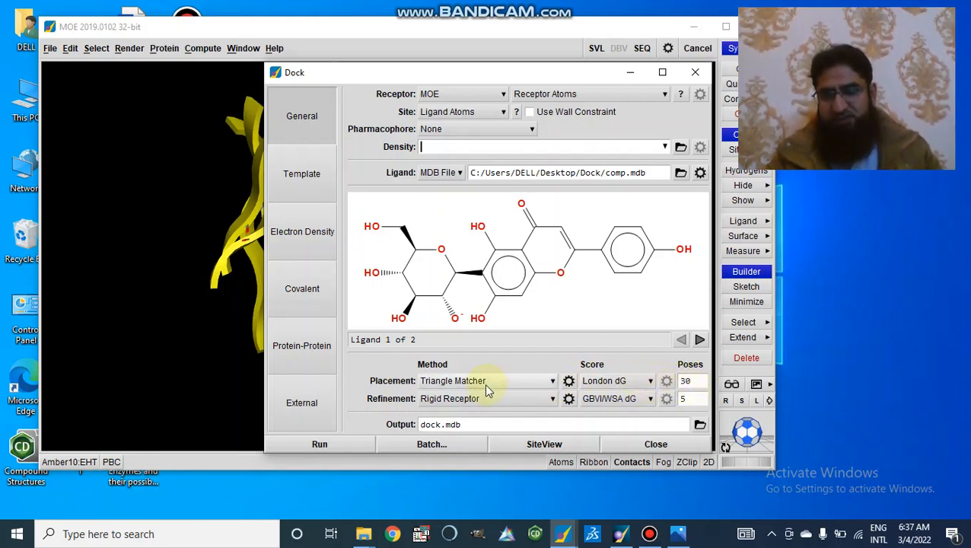
pyautogui.moveTo(533, 414)
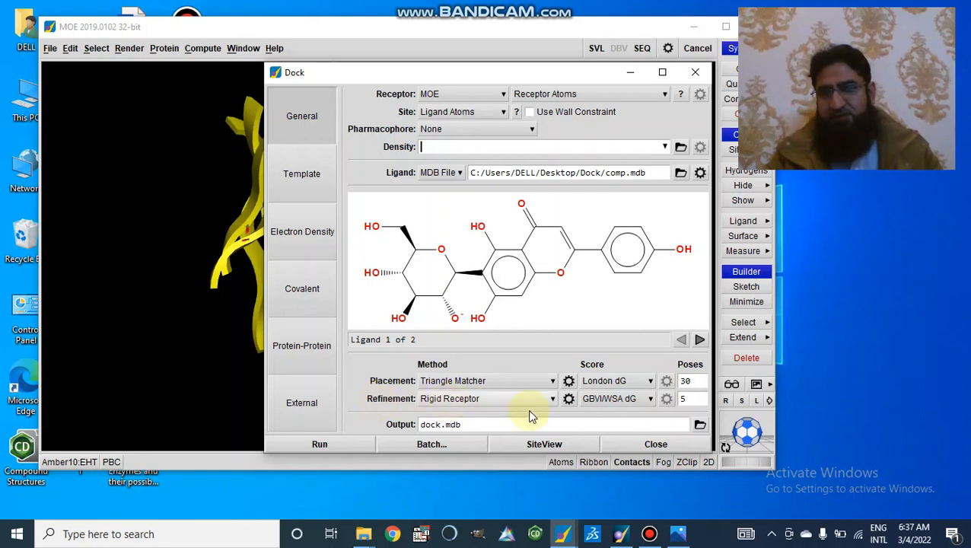
pyautogui.moveTo(542, 405)
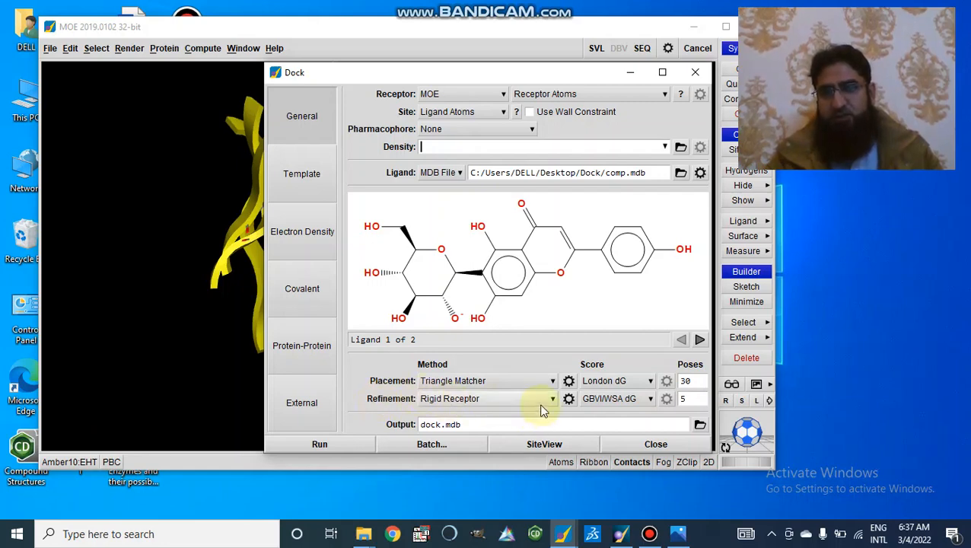
# Set refinement to Induced Fit rescored with Affinity dG and start editing the poses count
pyautogui.click(535, 399)
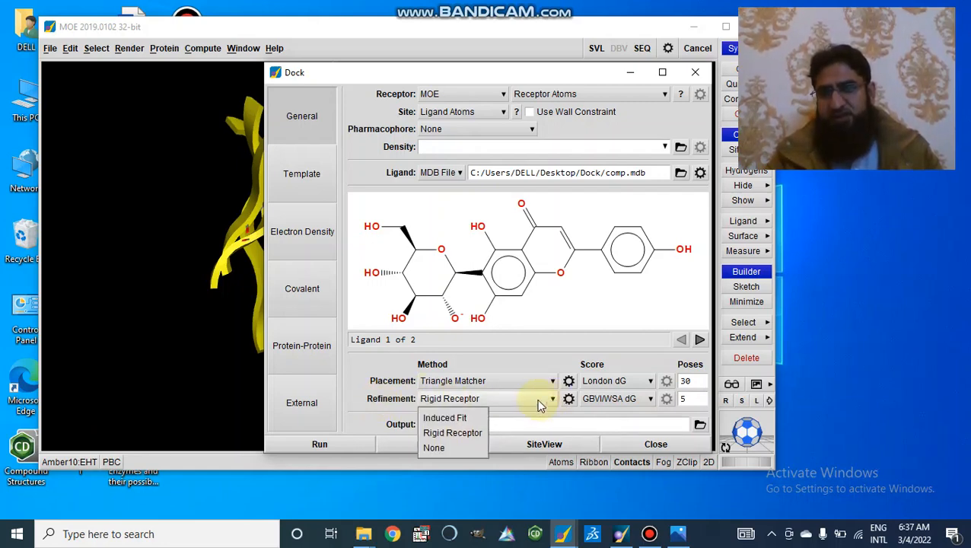
pyautogui.moveTo(444, 417)
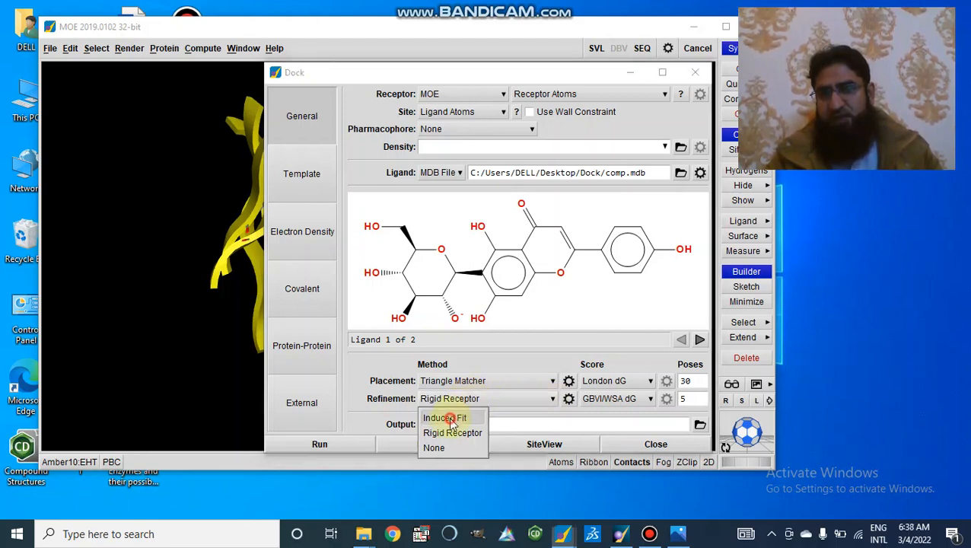
pyautogui.click(444, 417)
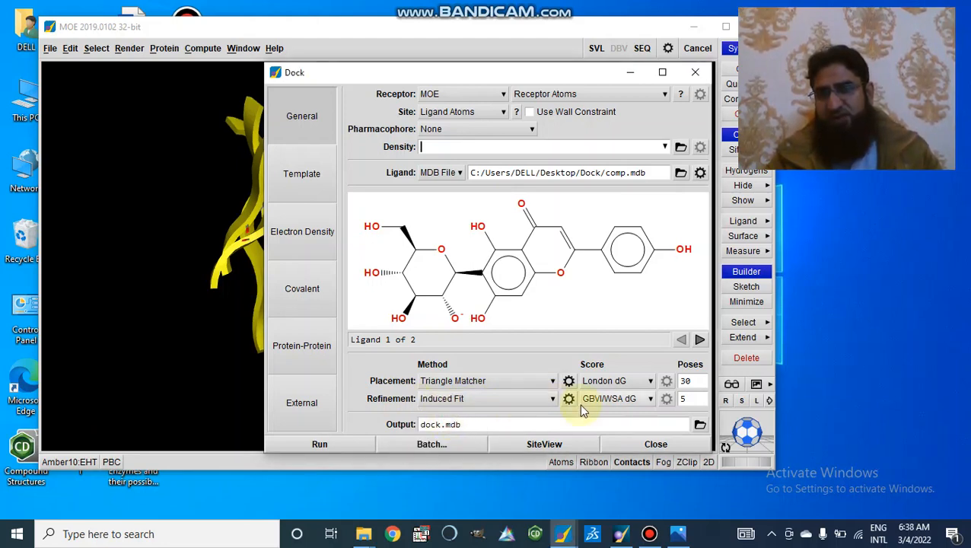
pyautogui.moveTo(526, 404)
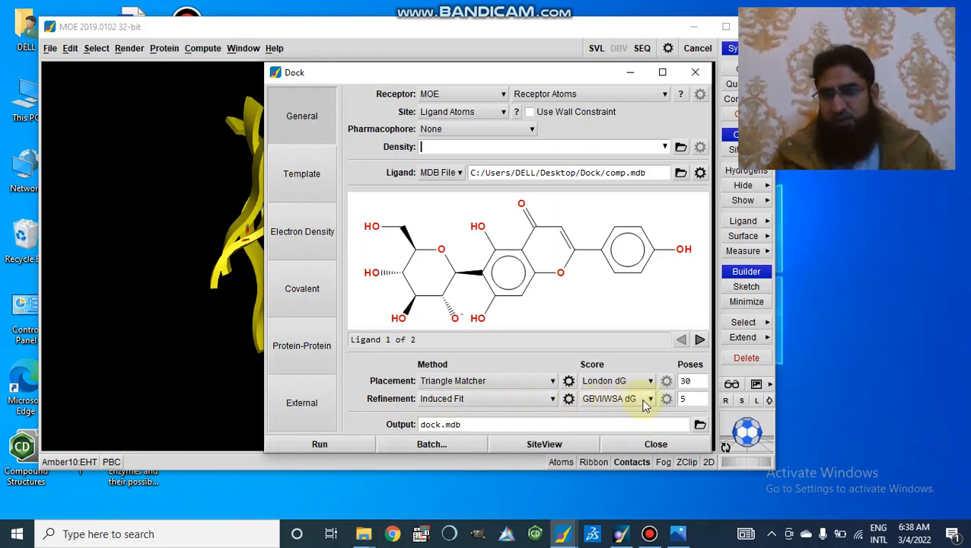
pyautogui.click(648, 399)
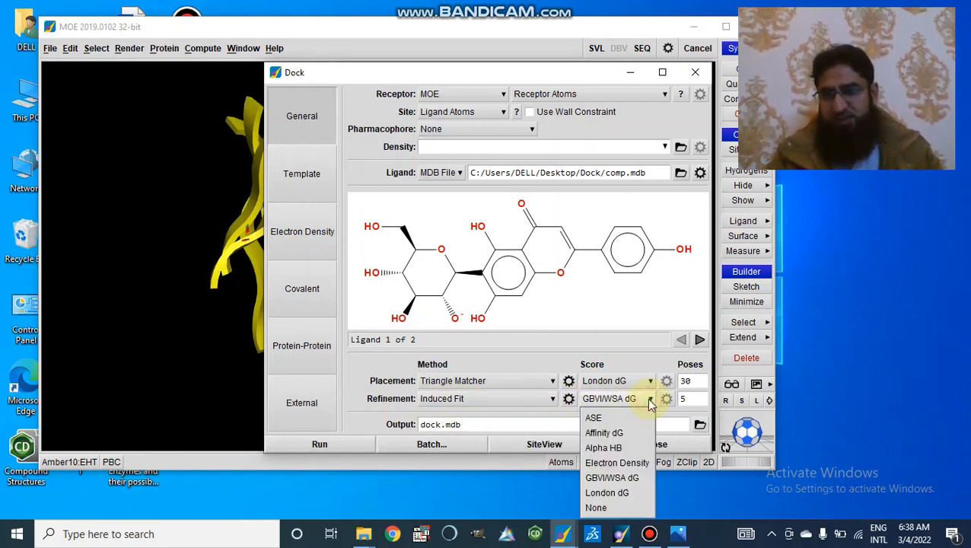
pyautogui.moveTo(602, 432)
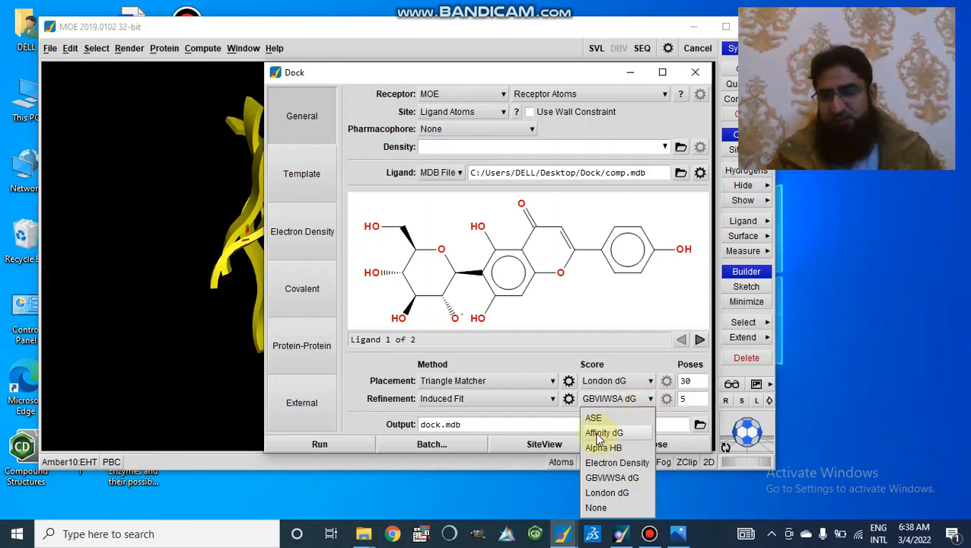
pyautogui.click(604, 432)
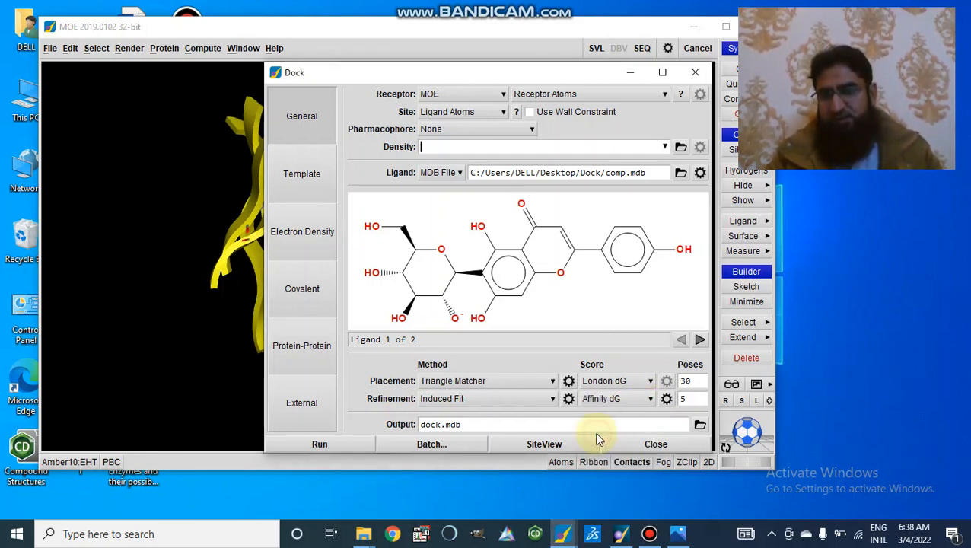
pyautogui.click(688, 398)
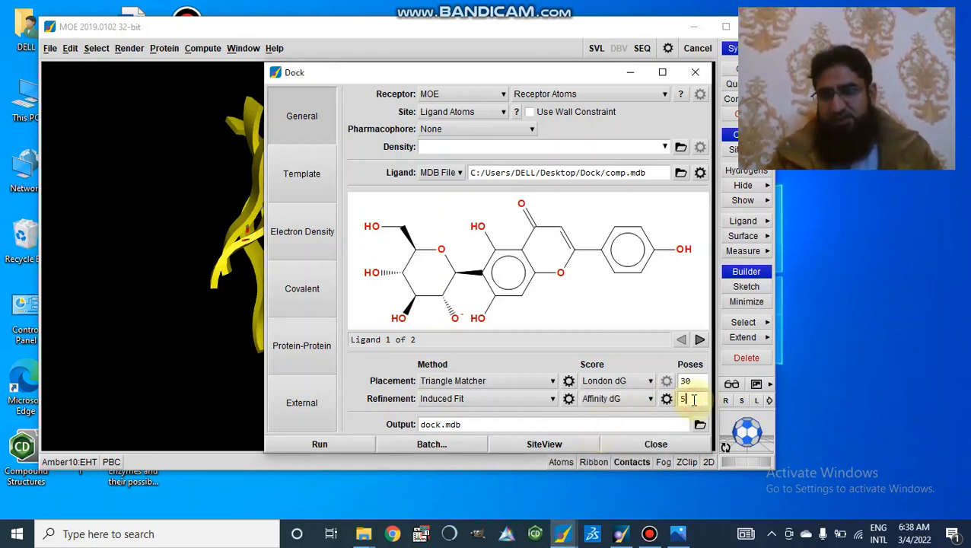
# Keep 10 refined poses, output to majid.mdb, and start the docking run
pyautogui.write('10')
pyautogui.click(554, 425)
pyautogui.write('maji')
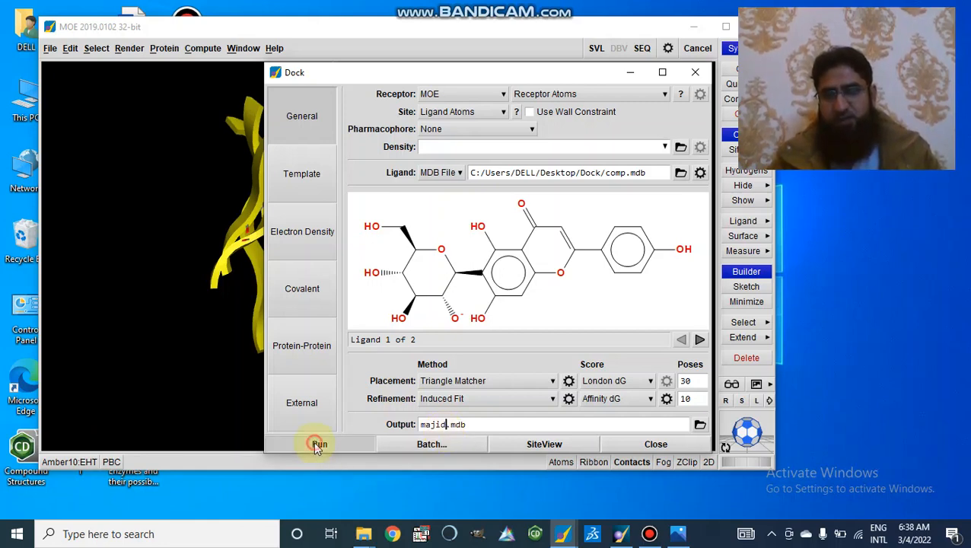
pyautogui.click(320, 444)
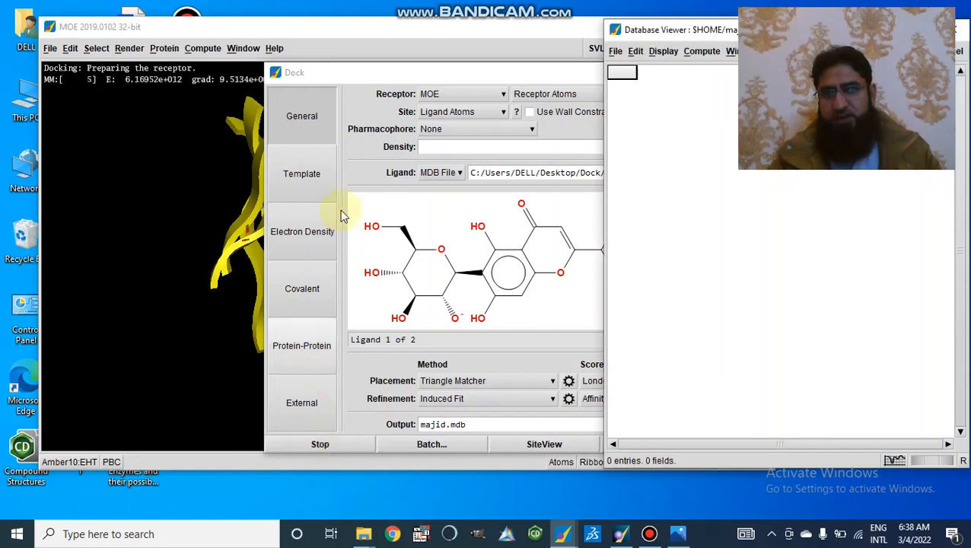
pyautogui.moveTo(408, 113)
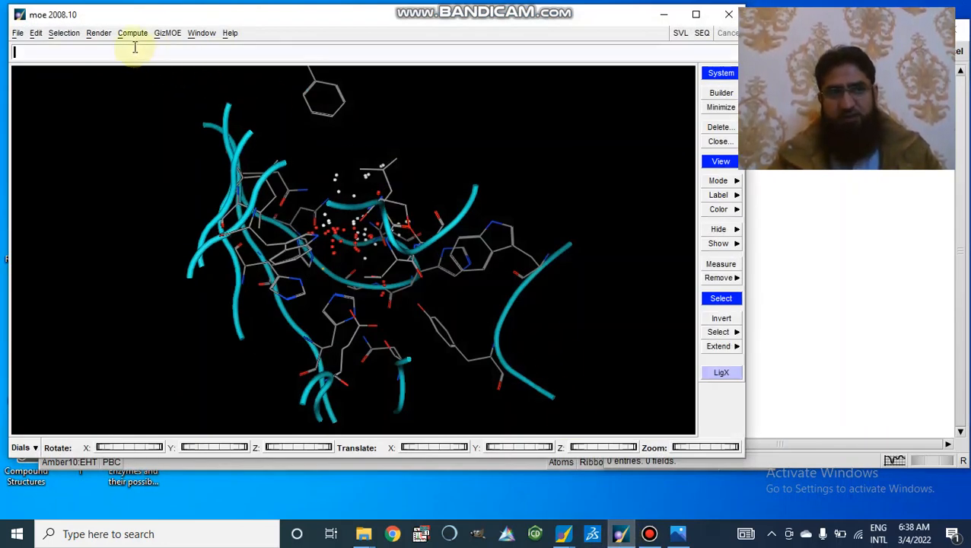
# Bring up the Dock dialog via Compute > Simulations with Triangle Matcher and London dG
pyautogui.click(134, 33)
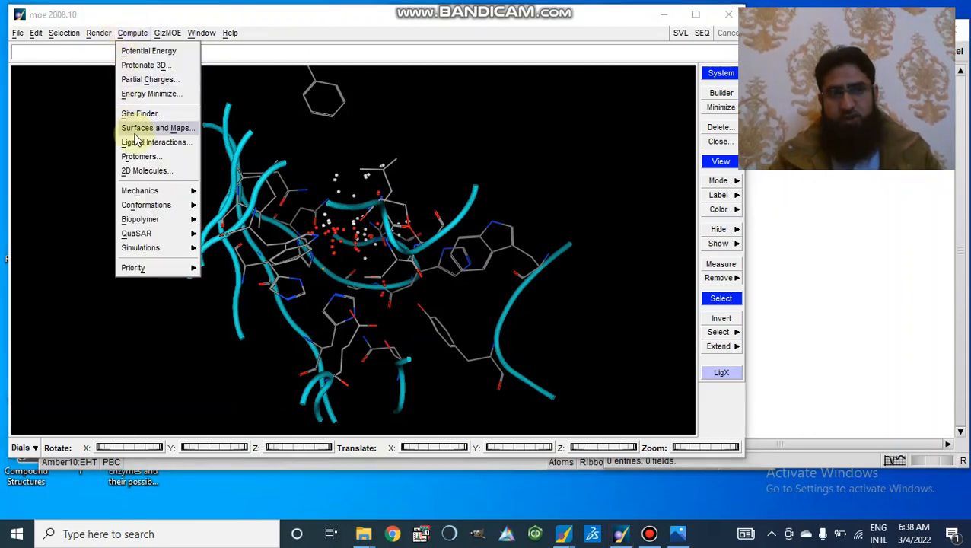
pyautogui.click(140, 247)
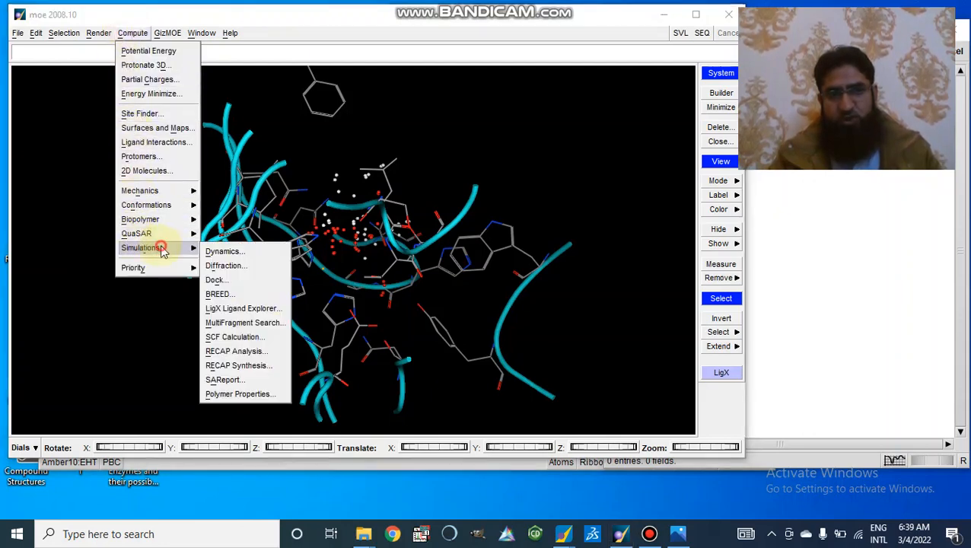
pyautogui.moveTo(219, 280)
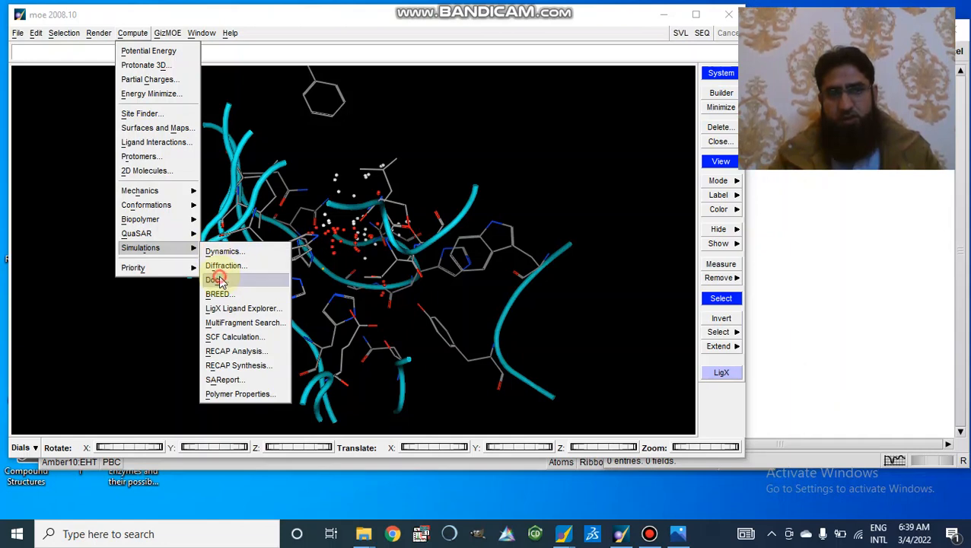
pyautogui.click(216, 280)
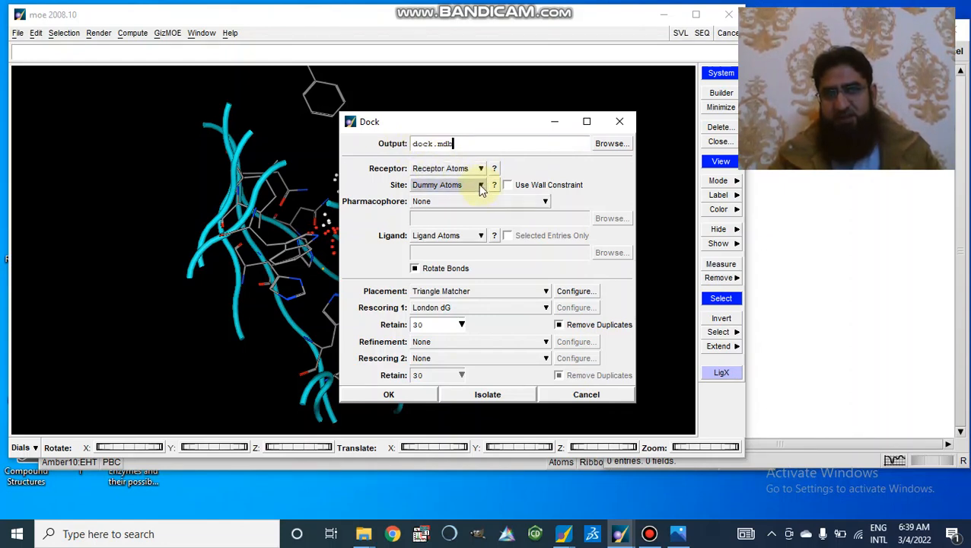
# Define the docking site from ligand atoms instead of dummy atoms
pyautogui.click(481, 186)
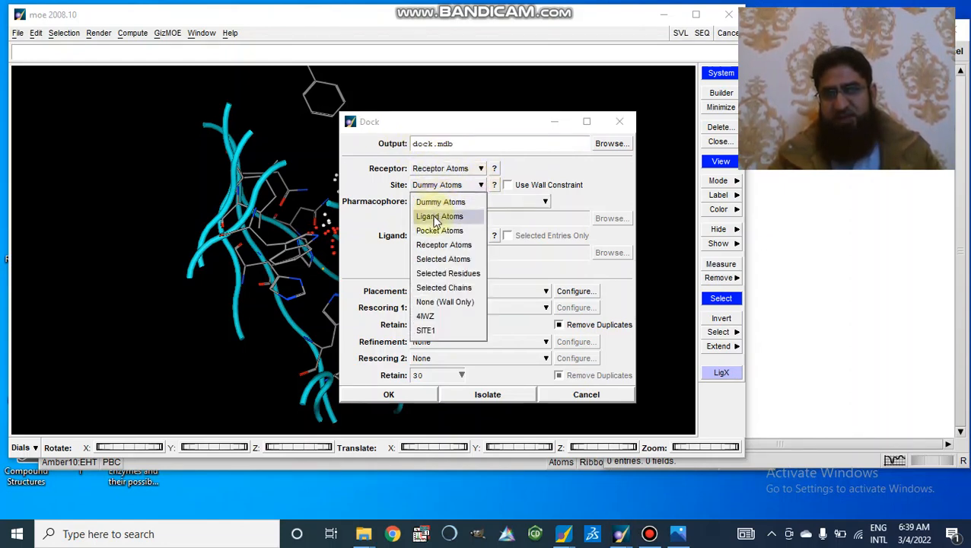
pyautogui.click(439, 216)
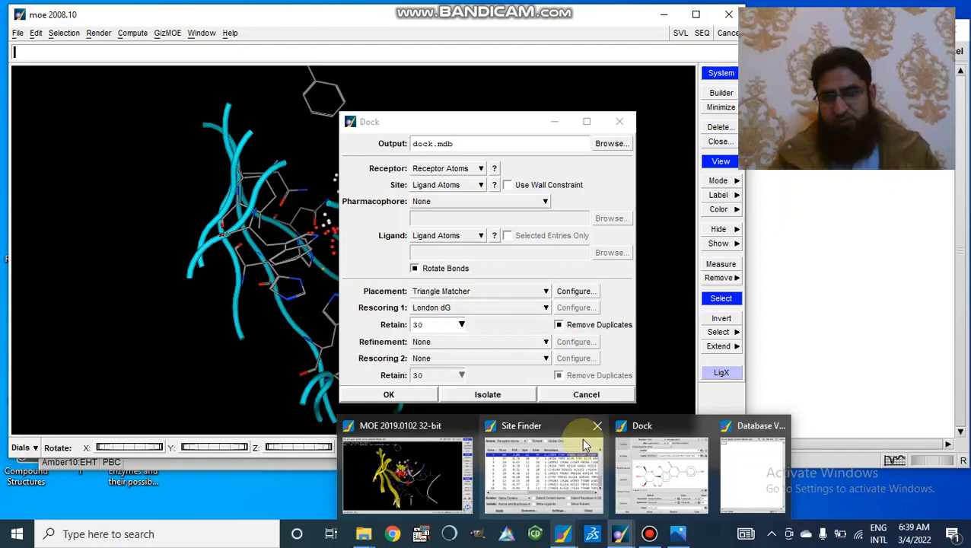
# Quit the separate MOE 2019.0102 session without saving molecular data
pyautogui.click(390, 394)
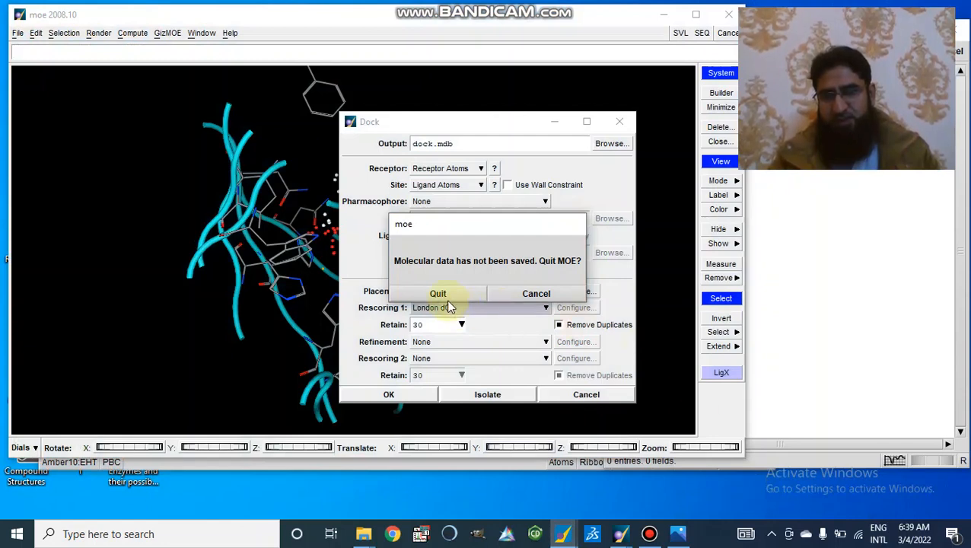
pyautogui.click(535, 293)
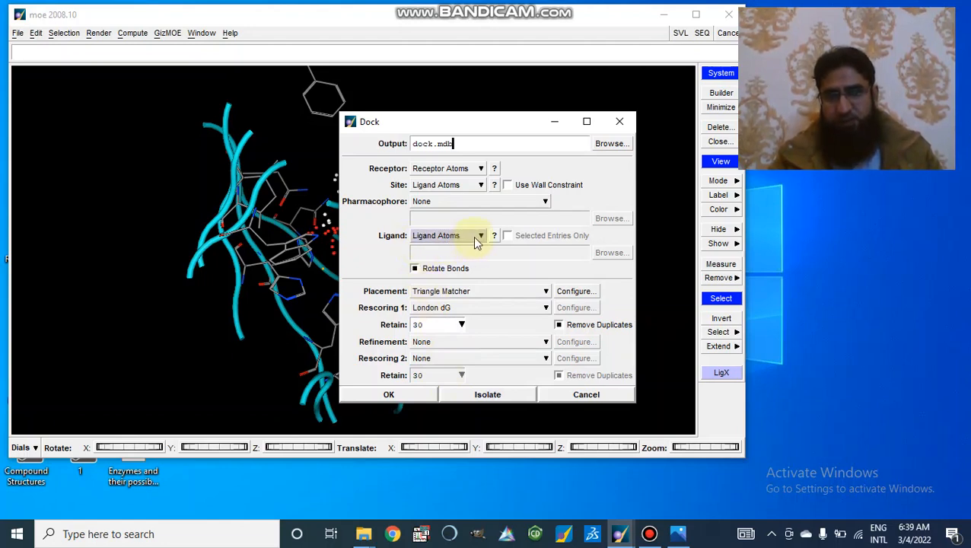
# Switch the ligand source to MDB File and browse for the database
pyautogui.click(481, 234)
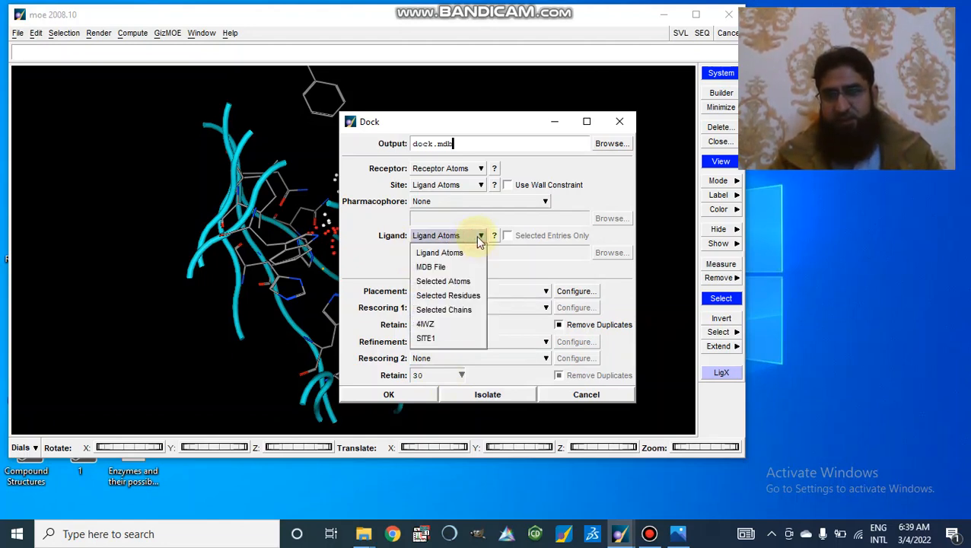
pyautogui.moveTo(431, 266)
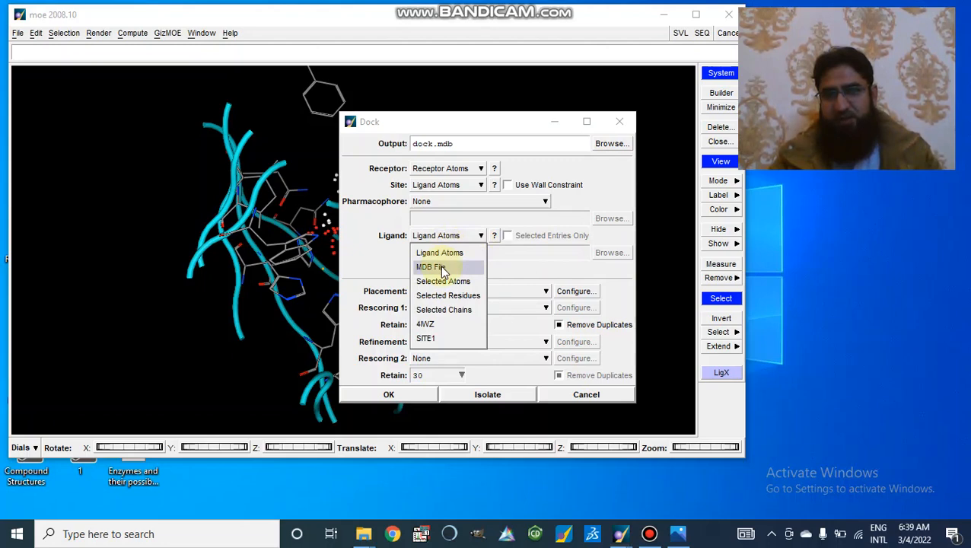
pyautogui.click(427, 267)
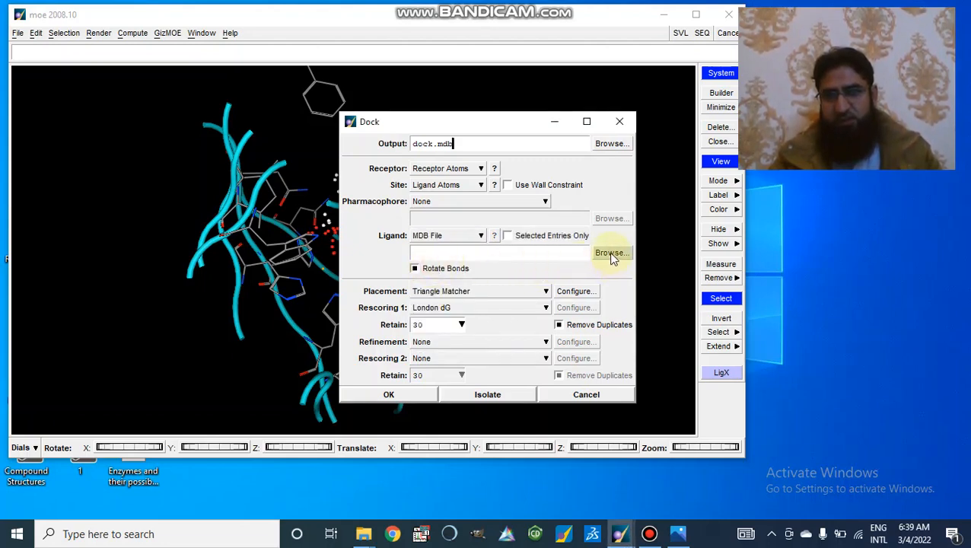
pyautogui.click(611, 252)
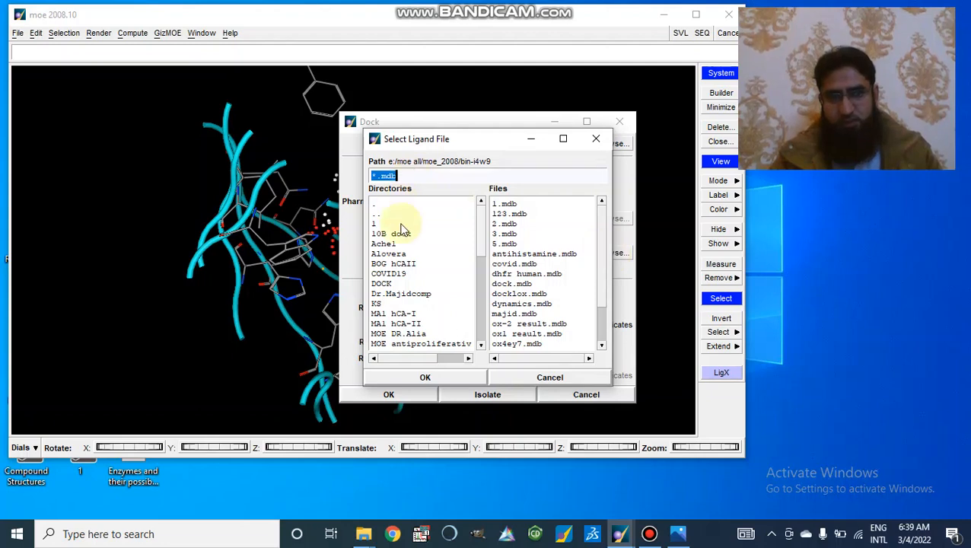
# Pick comp.mdb from the DOCK folder as the ligand database
pyautogui.click(382, 283)
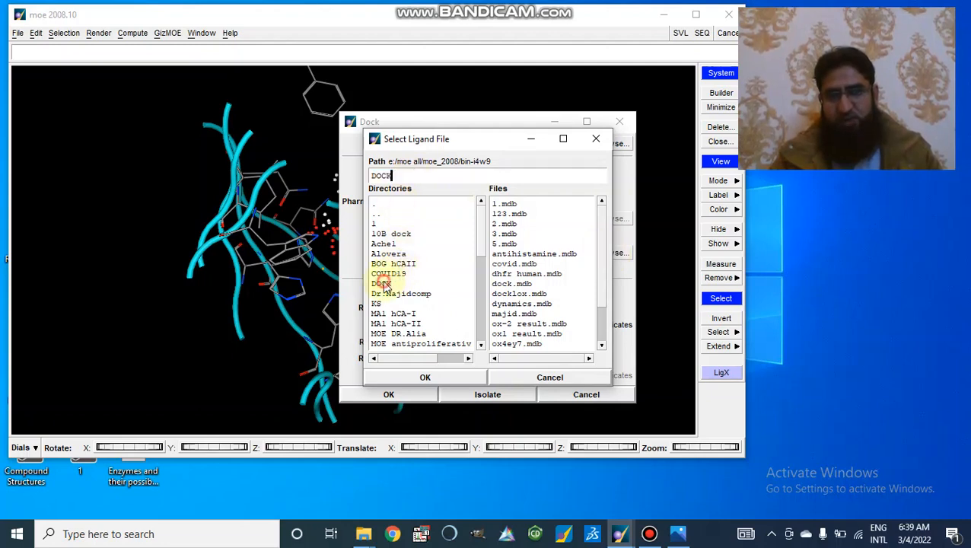
pyautogui.doubleClick(380, 283)
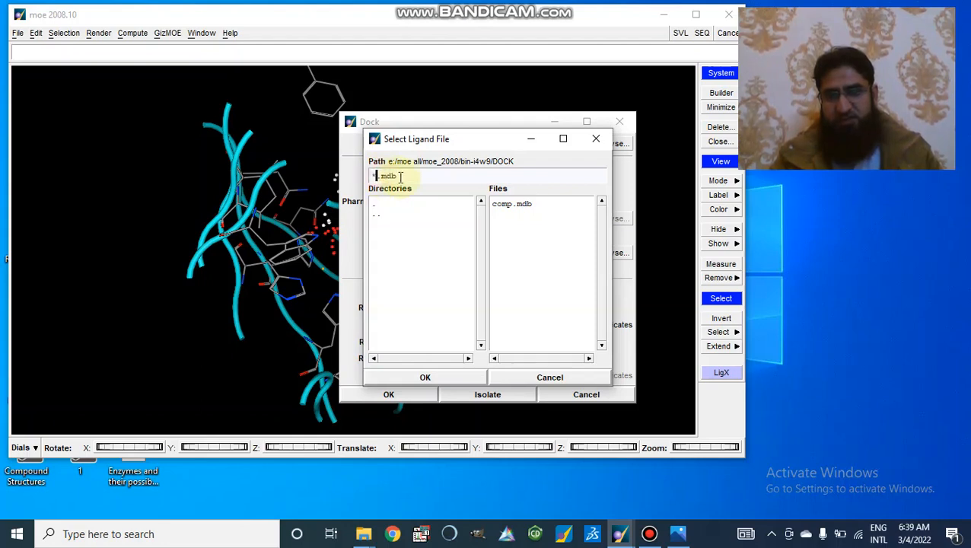
pyautogui.click(511, 204)
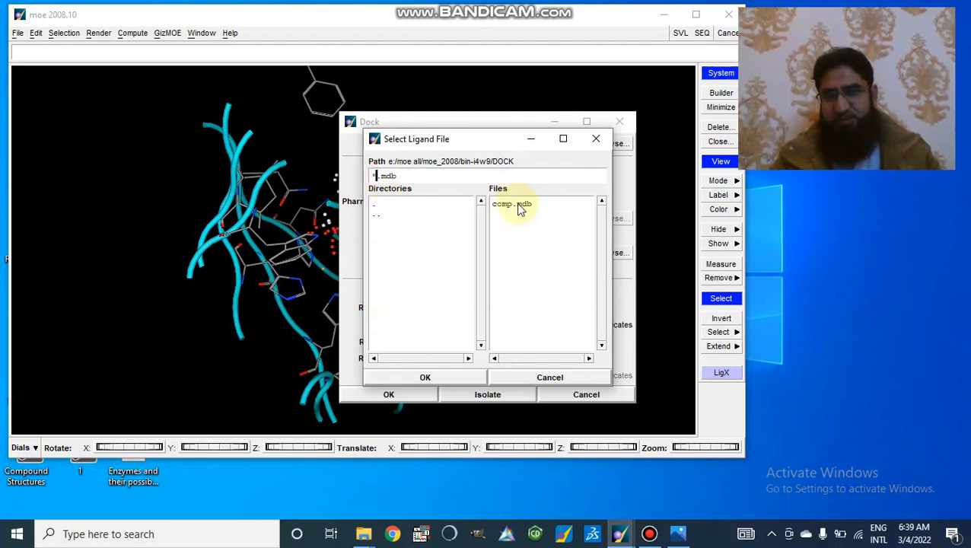
pyautogui.click(513, 204)
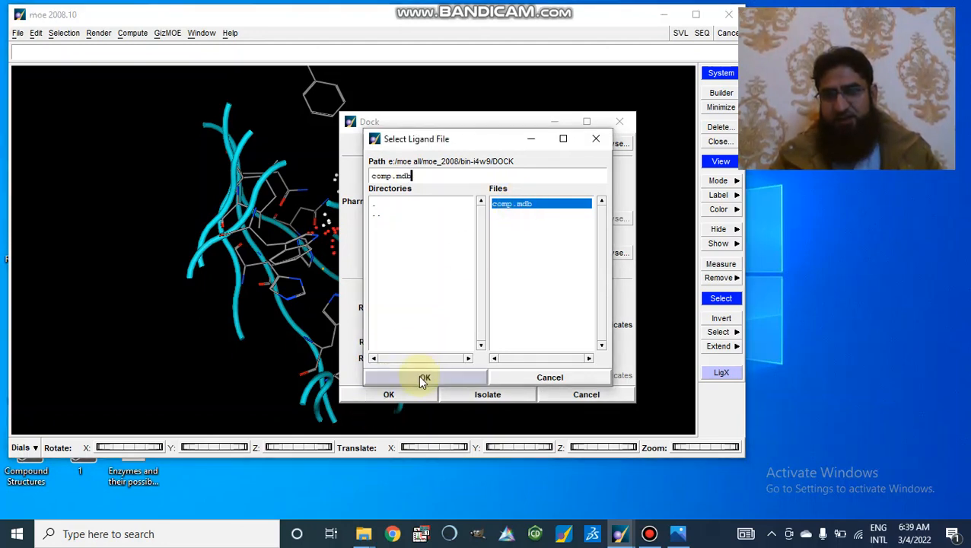
pyautogui.click(423, 377)
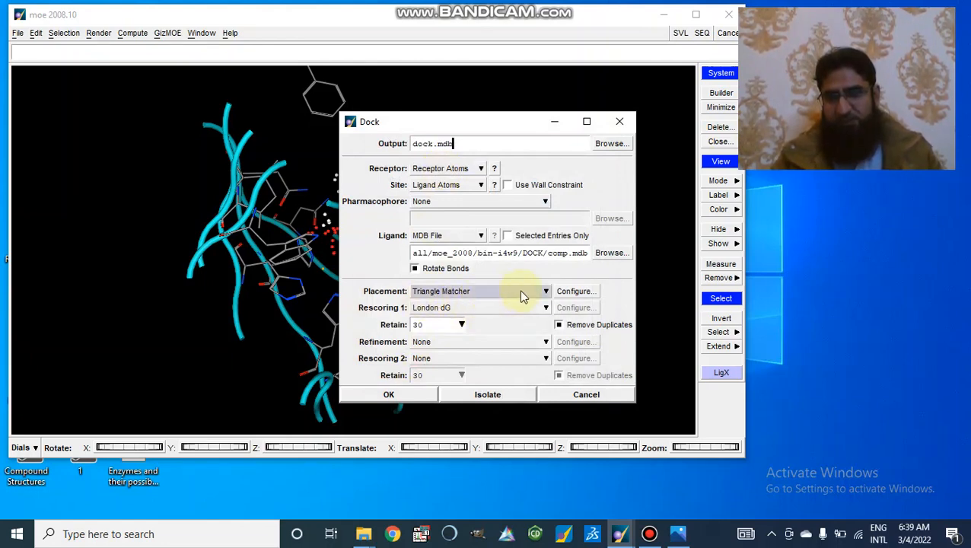
# Set refinement to Forcefield, second rescoring to Affinity dG, and retain 10 poses
pyautogui.click(545, 291)
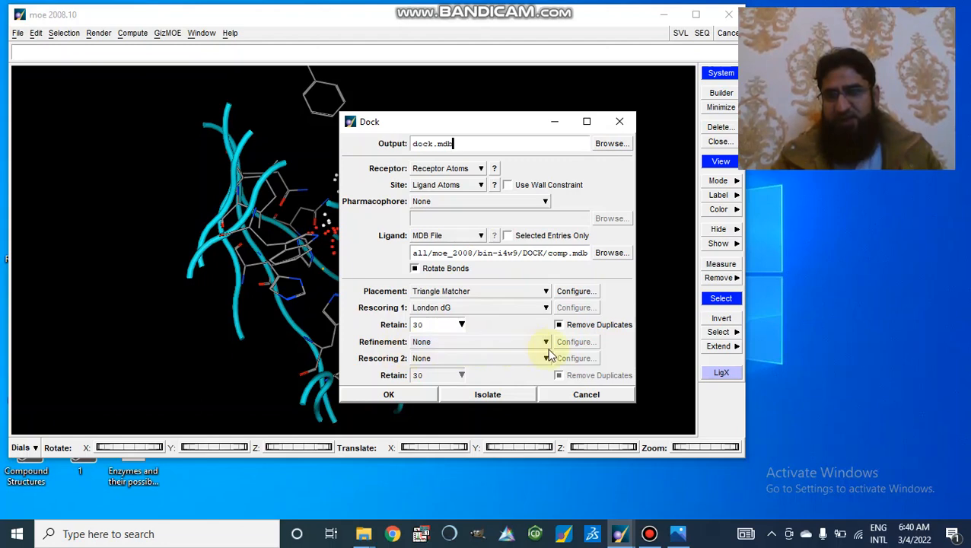
pyautogui.click(544, 357)
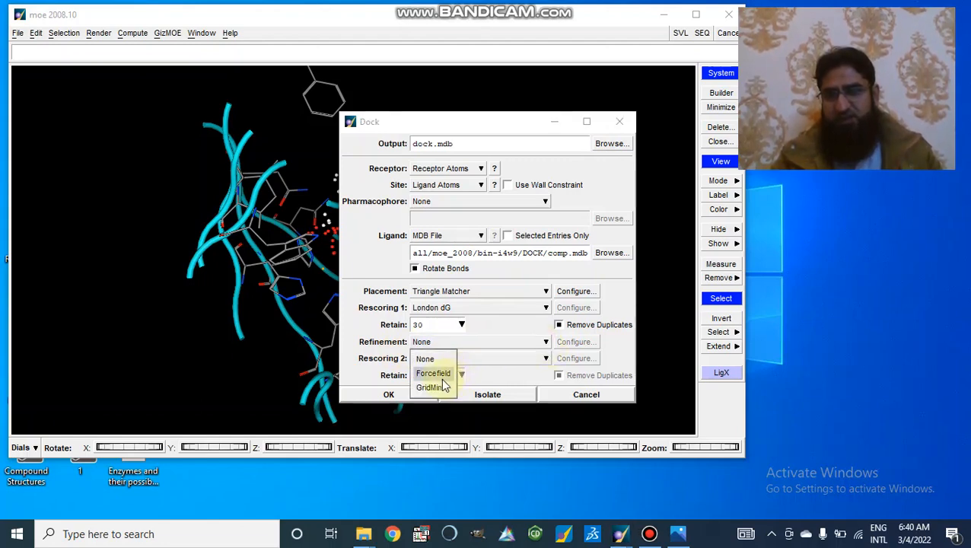
pyautogui.click(432, 373)
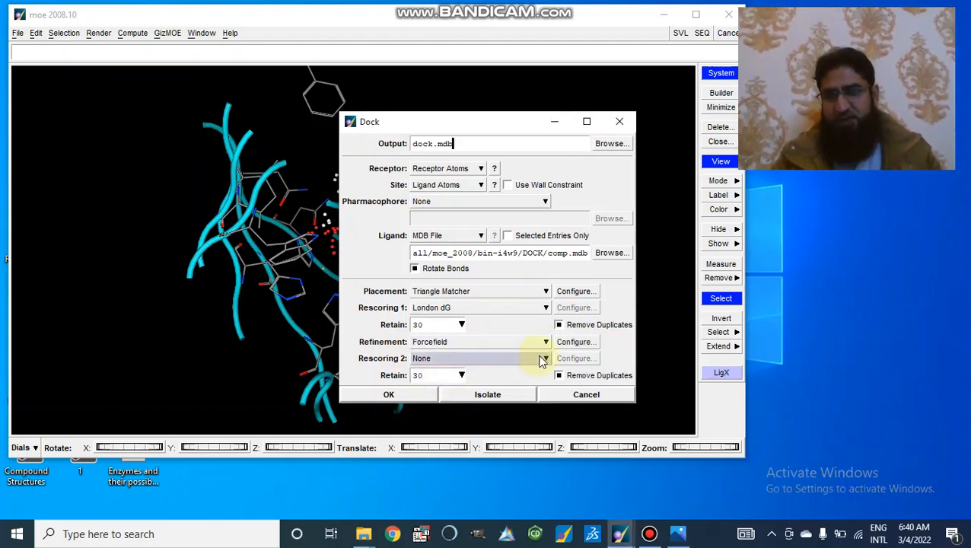
pyautogui.click(545, 357)
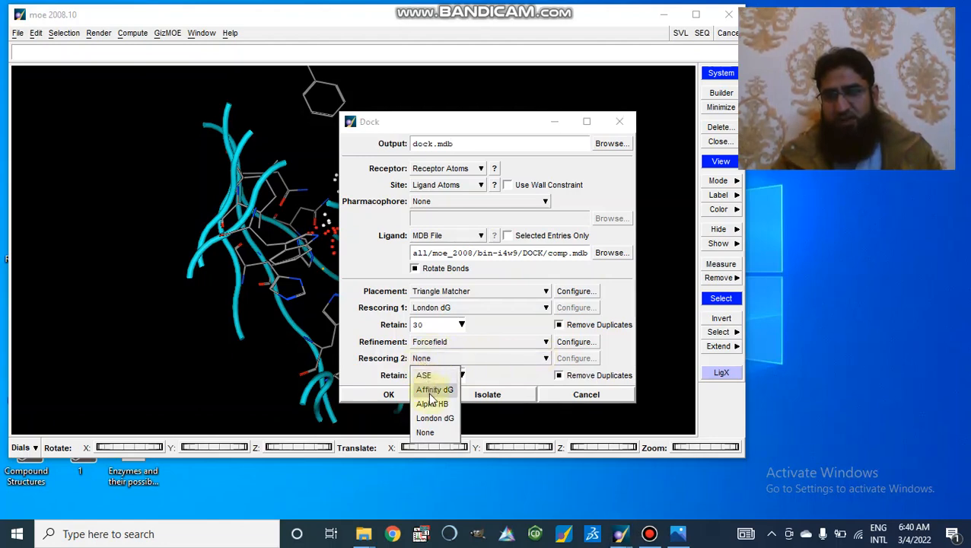
pyautogui.click(434, 389)
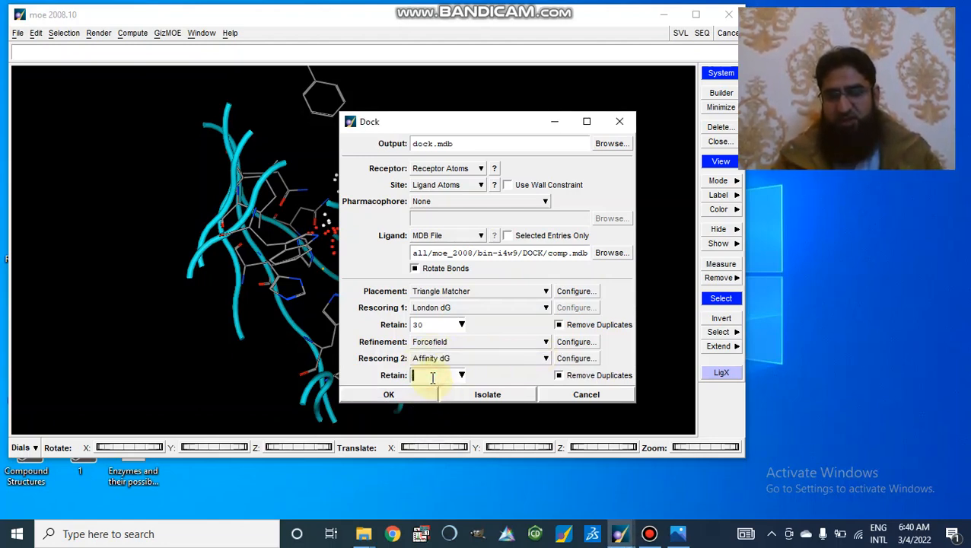
pyautogui.write('10')
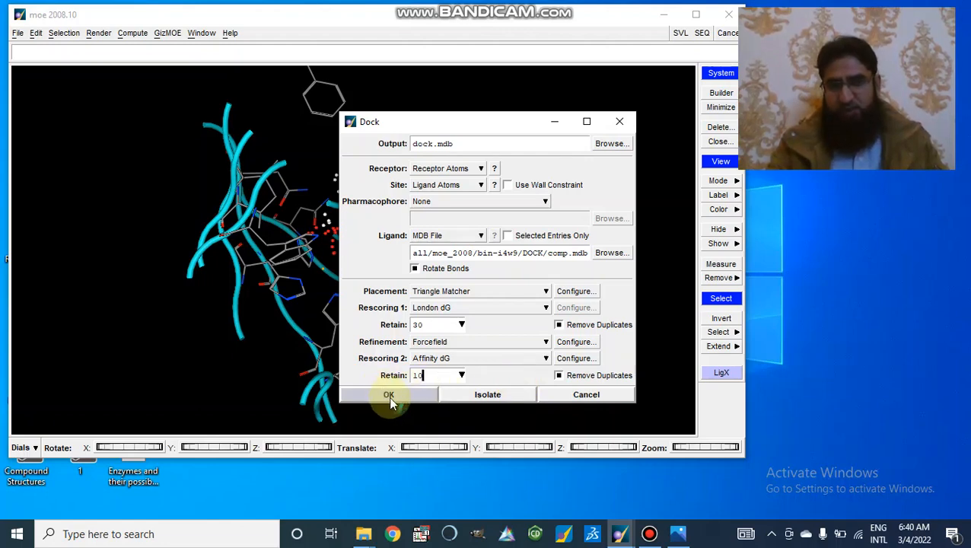
# Start the docking run, overwriting the existing dock.mdb output
pyautogui.click(390, 394)
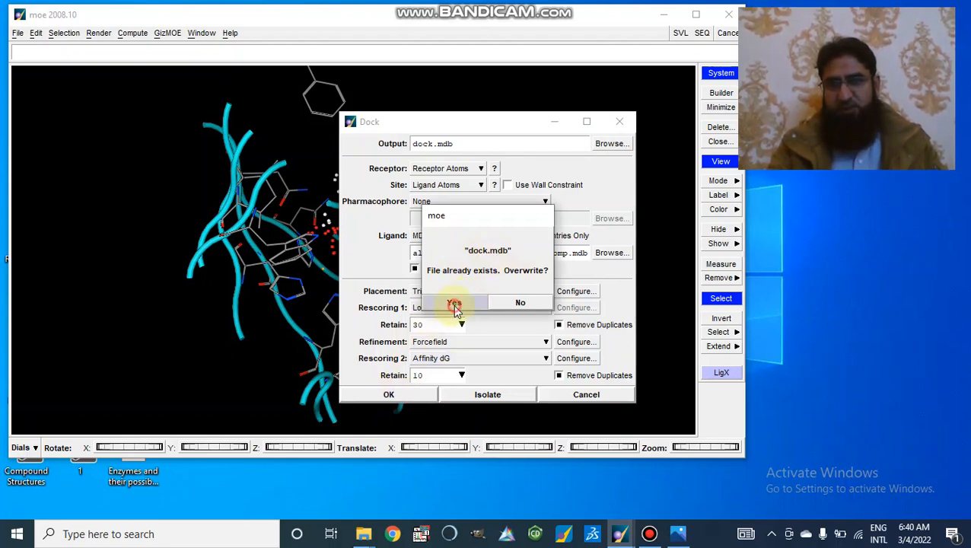
pyautogui.click(453, 304)
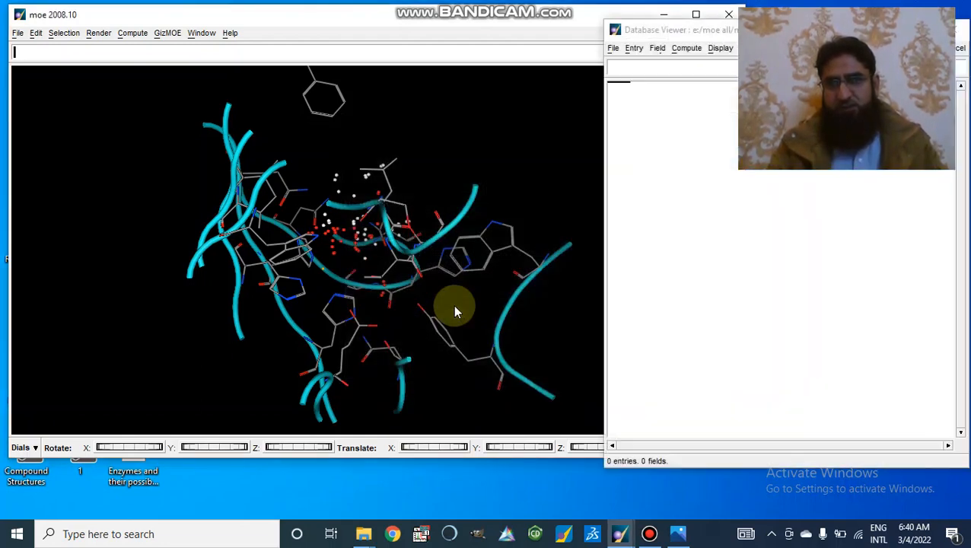
pyautogui.moveTo(445, 304)
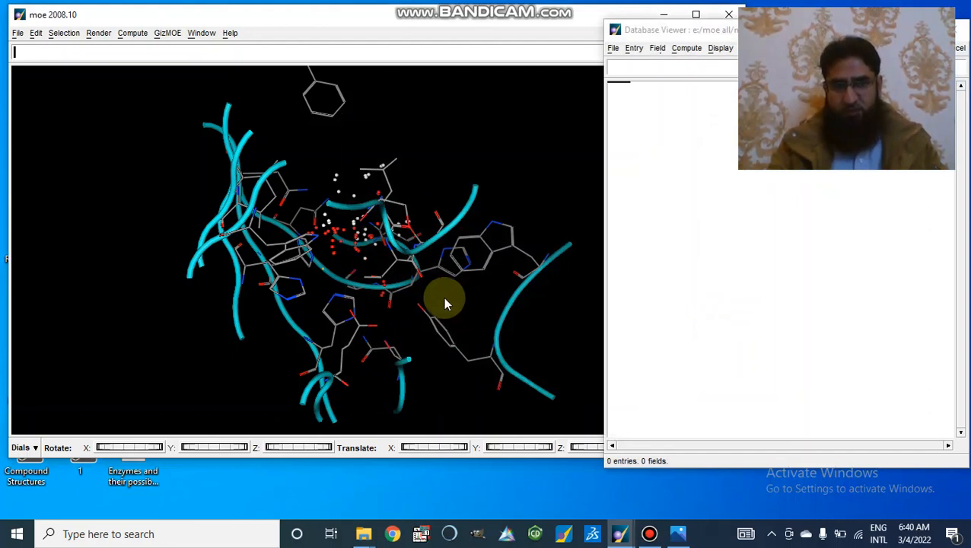